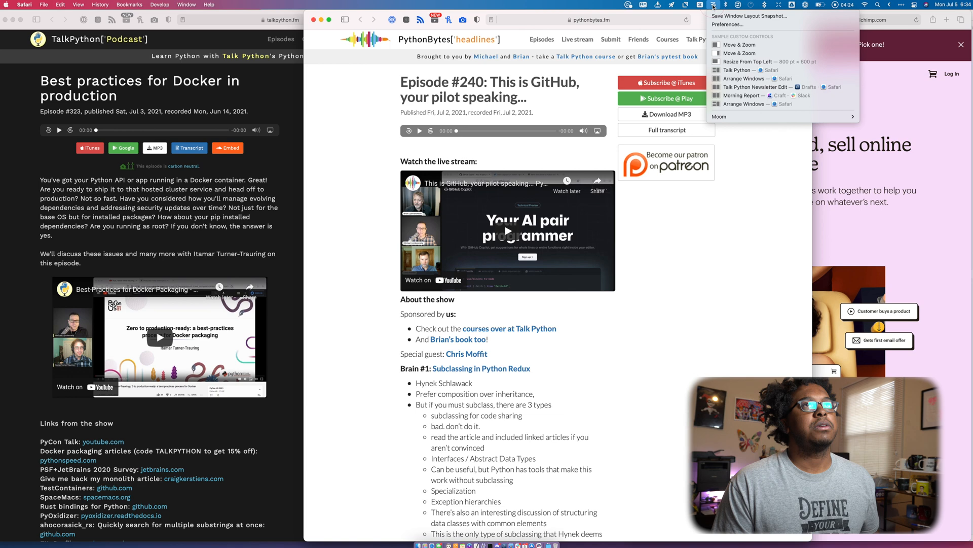
pyautogui.moveTo(744, 69)
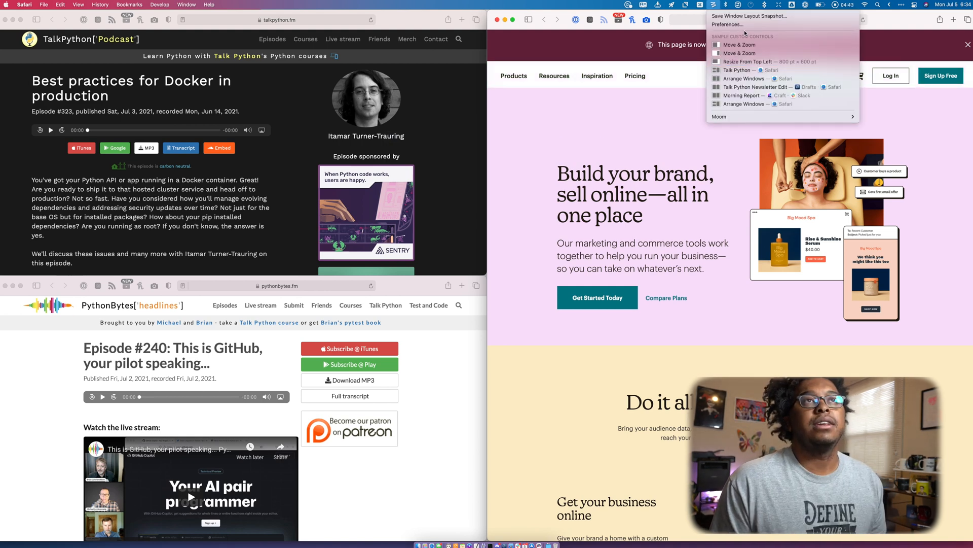
# Replace Moom's Talk Python snapshot with the current three-window Safari layout
pyautogui.click(725, 24)
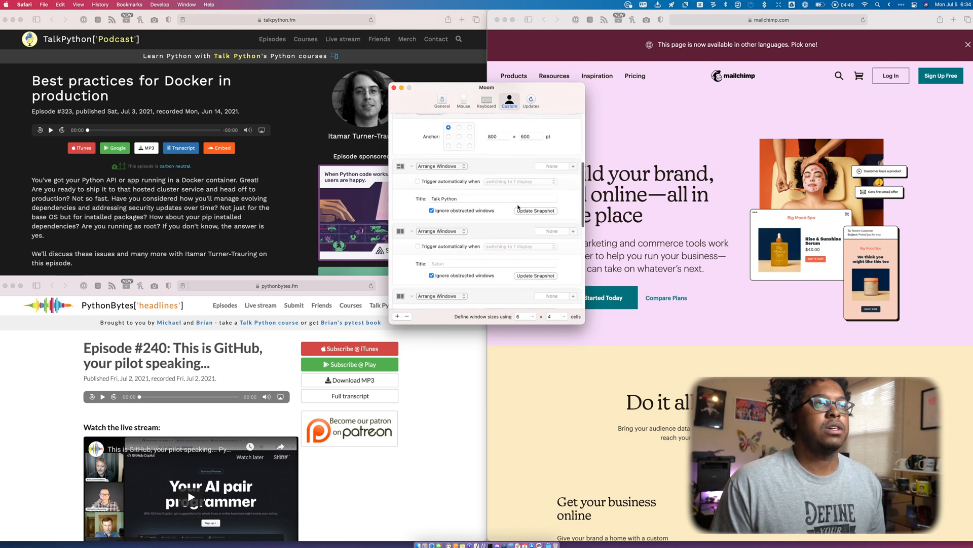
pyautogui.click(536, 210)
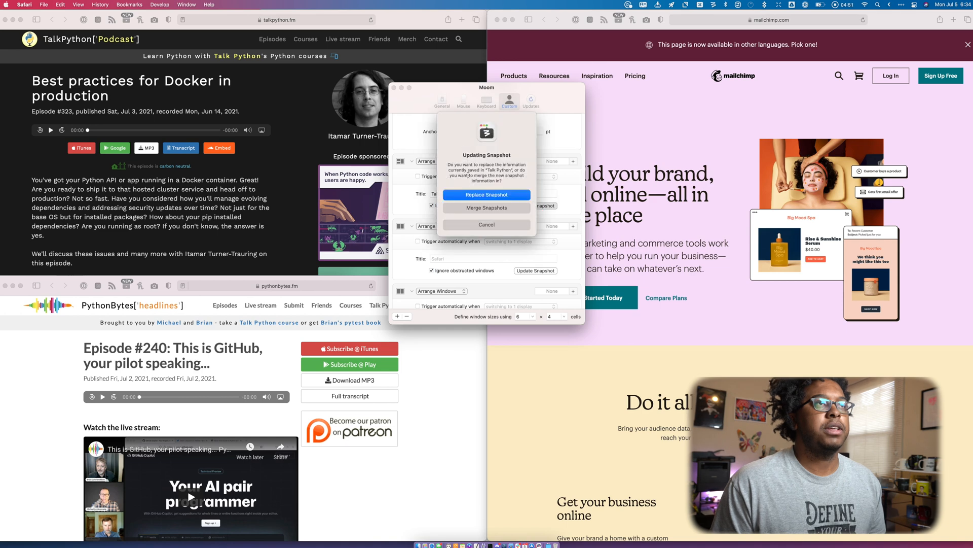
pyautogui.click(487, 194)
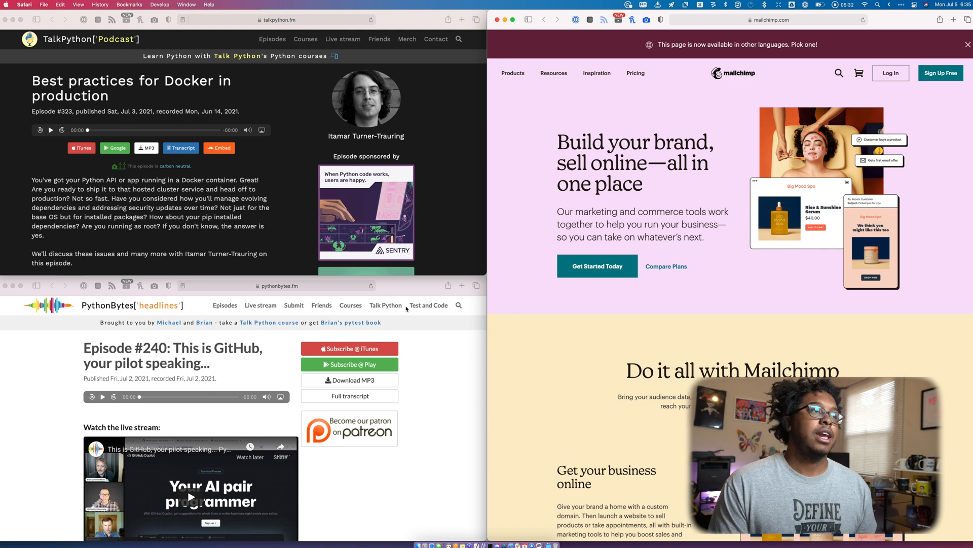
# Go to the Mailchimp site's Inspiration section in Safari
pyautogui.click(597, 72)
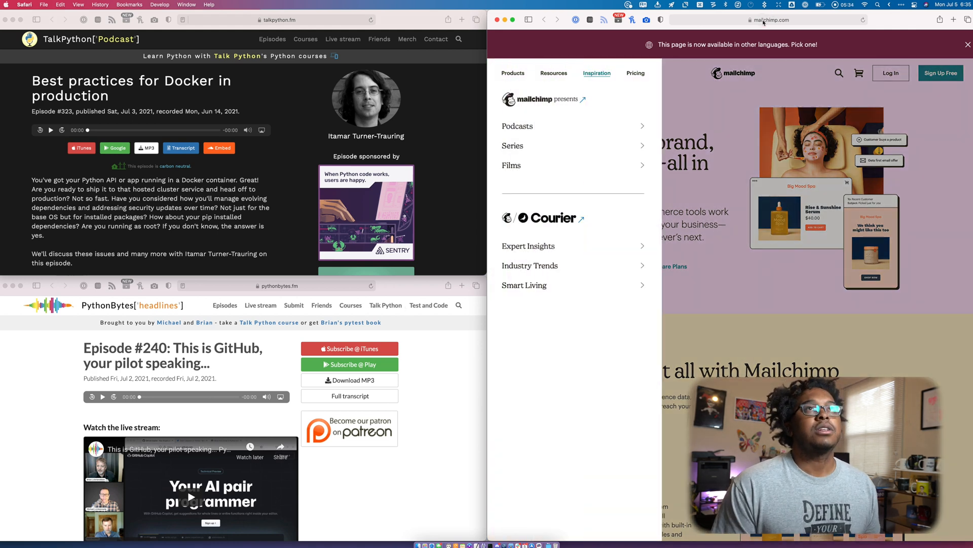
pyautogui.click(770, 20)
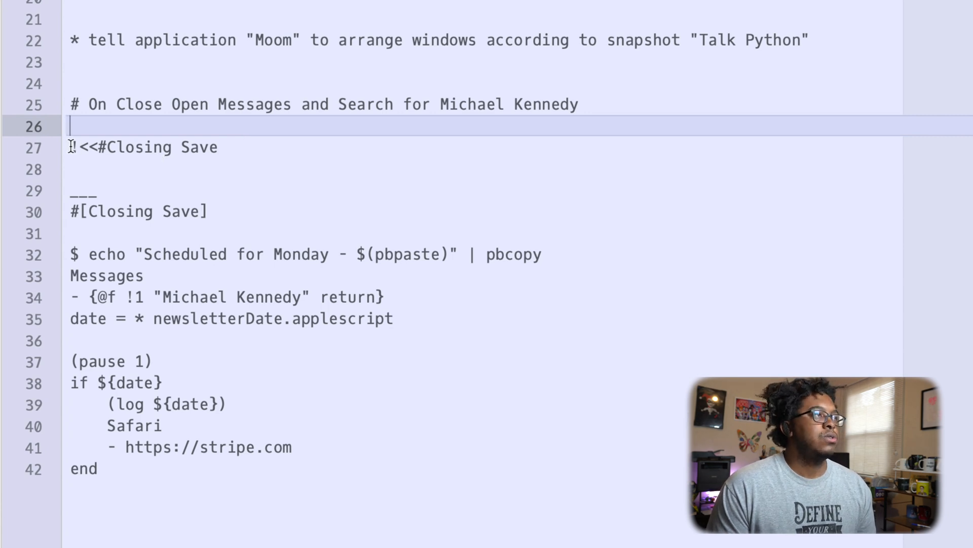
pyautogui.doubleClick(143, 147)
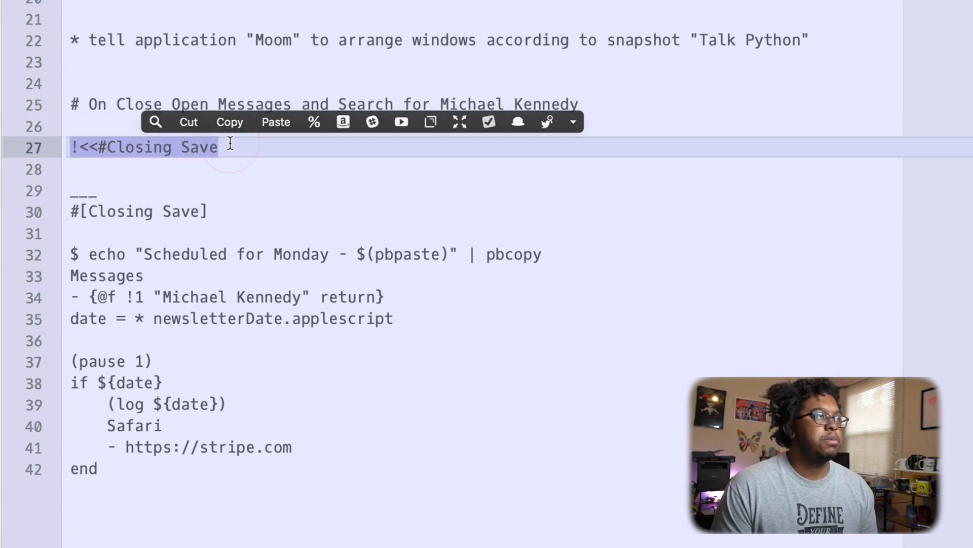
pyautogui.click(186, 382)
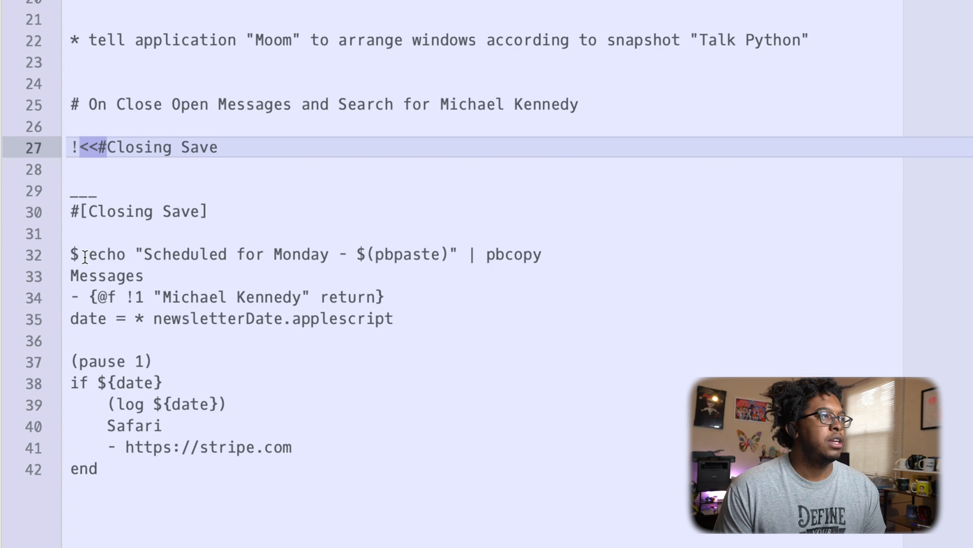
pyautogui.moveTo(147, 242)
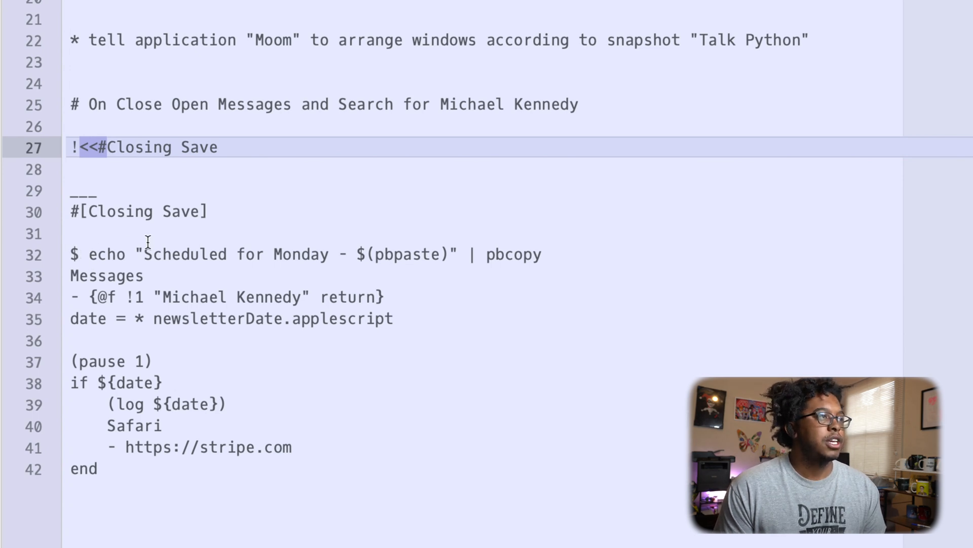
pyautogui.moveTo(349, 254)
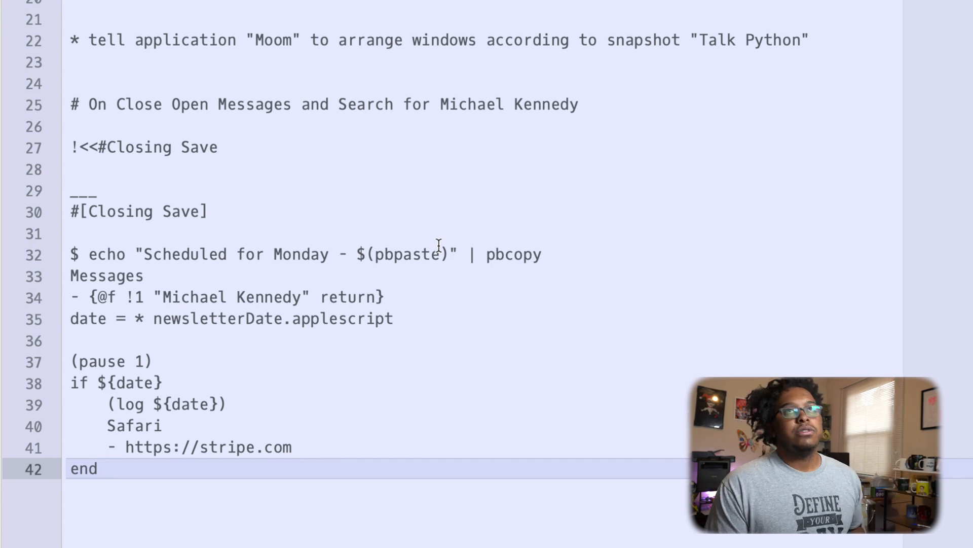
pyautogui.moveTo(496, 243)
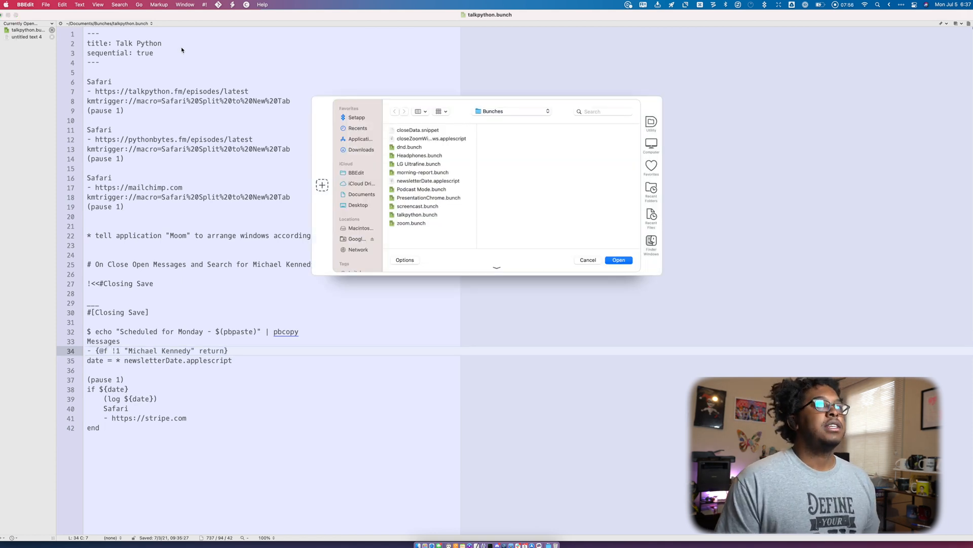
# Open newsletterDate.applescript from the Bunches folder and inspect its day-of-month condition
pyautogui.click(418, 214)
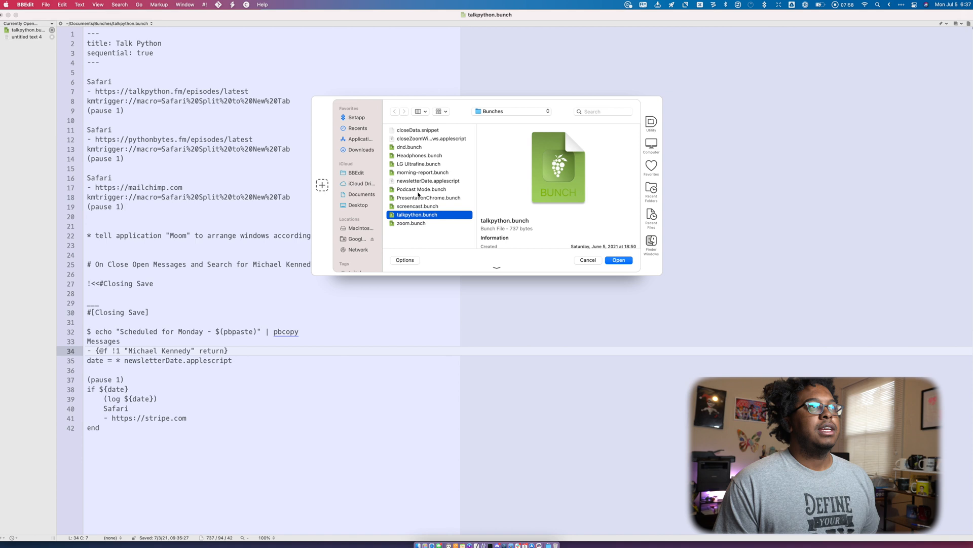
pyautogui.doubleClick(428, 180)
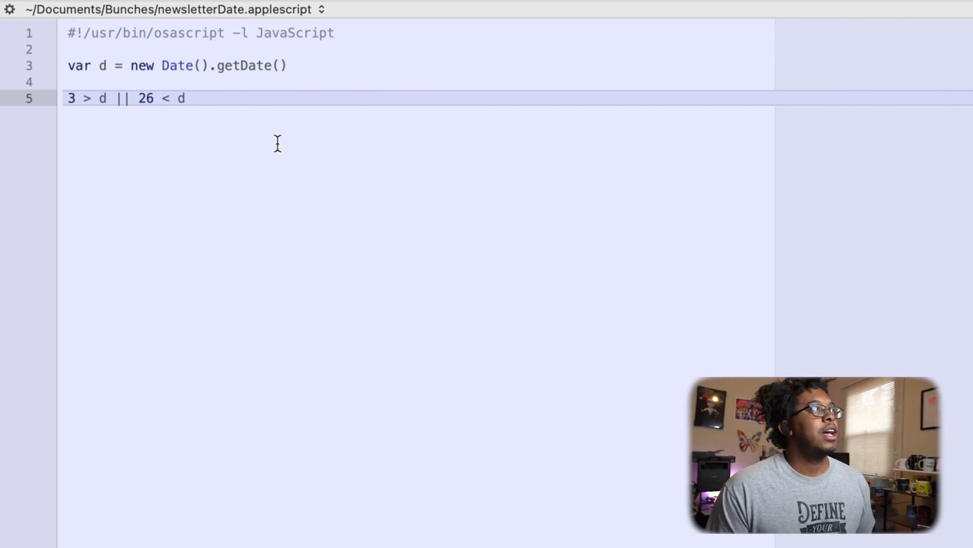
pyautogui.click(87, 144)
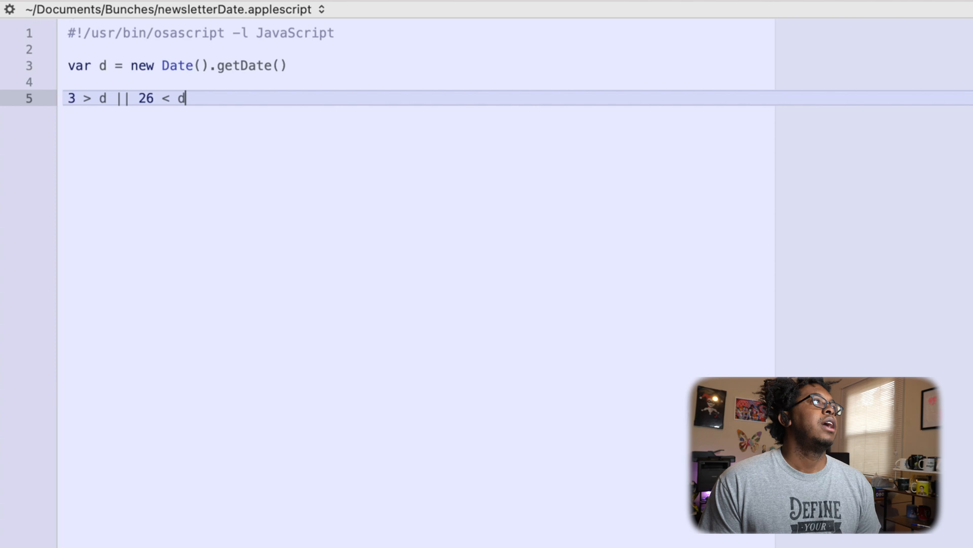
pyautogui.scroll(-3)
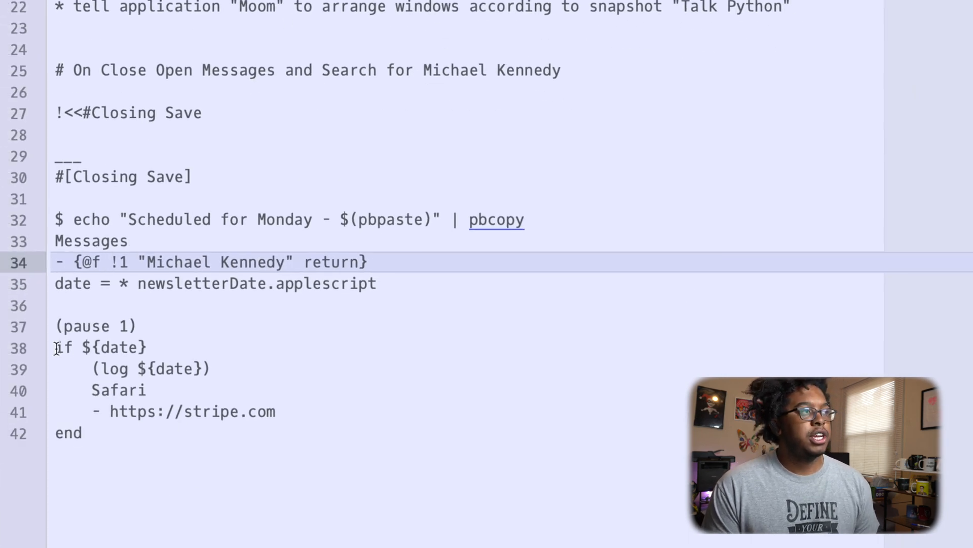
pyautogui.moveTo(56, 347); pyautogui.dragTo(89, 433)
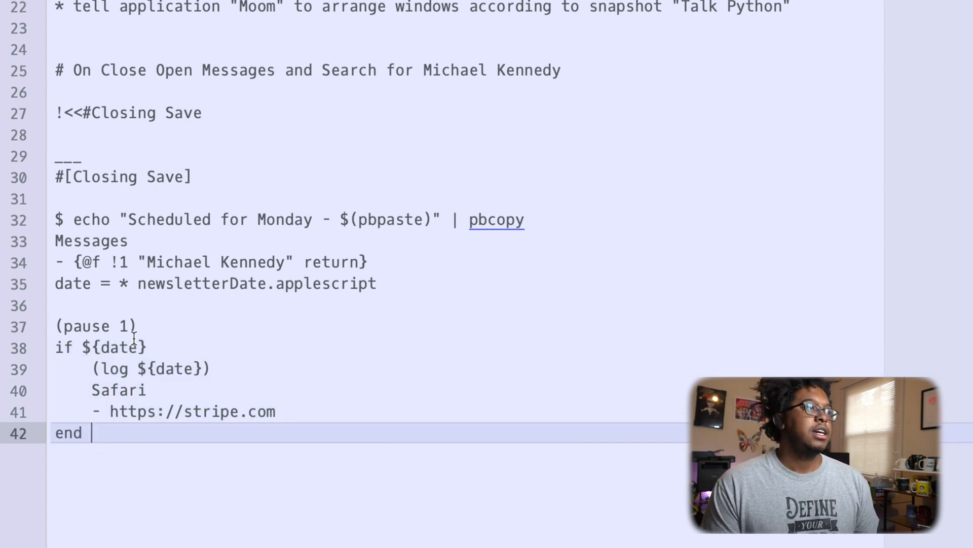
pyautogui.moveTo(151, 287)
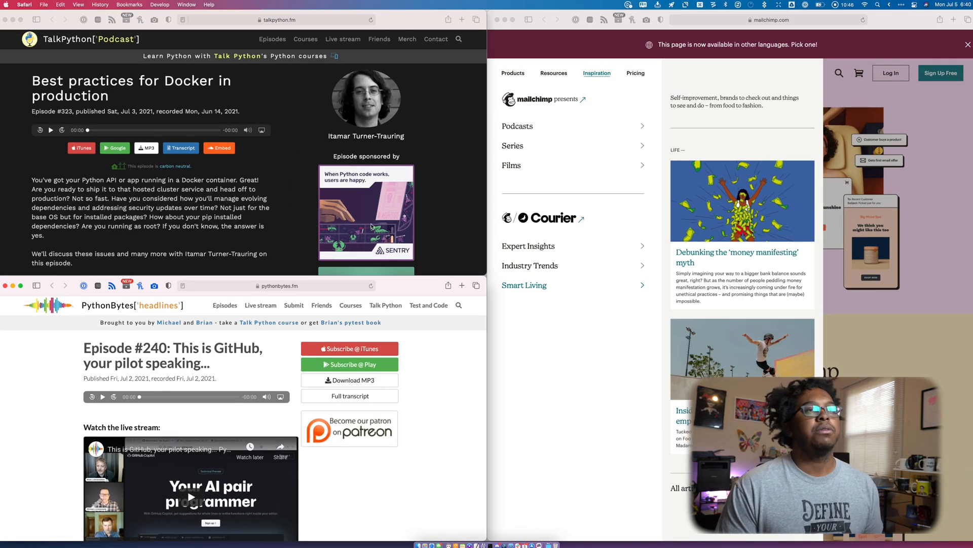
# Activate the Mailchimp window's address bar to enter a new URL
pyautogui.click(766, 20)
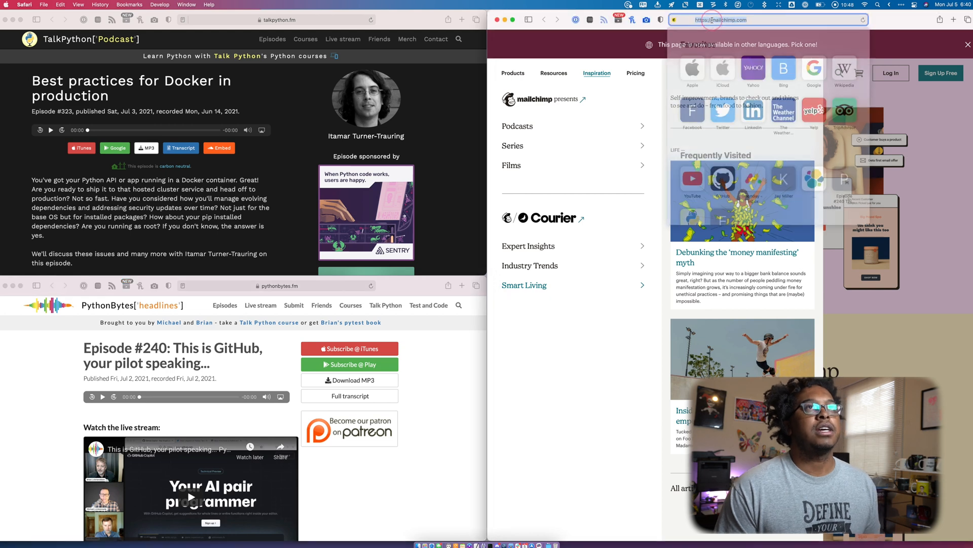